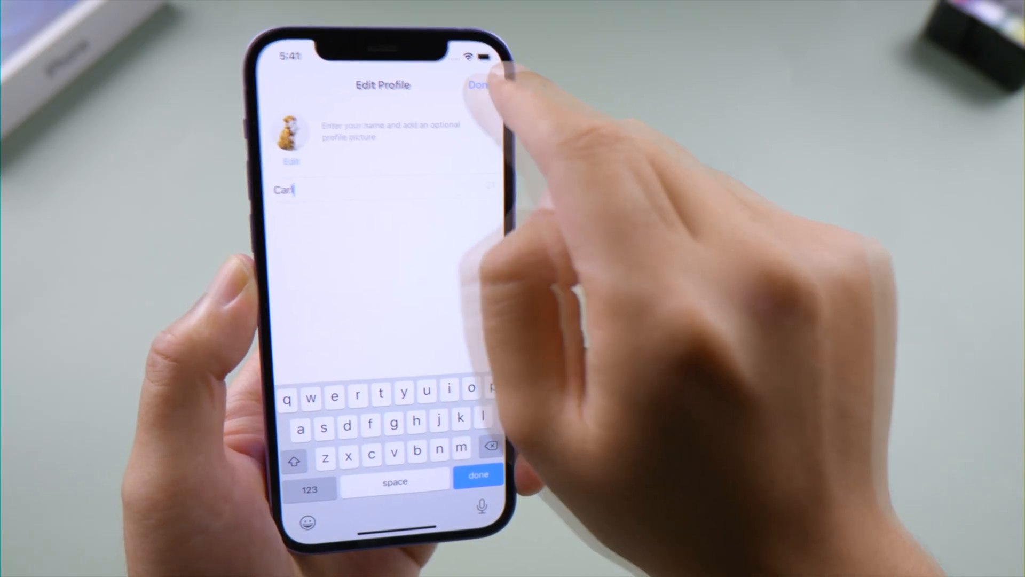
Finish the profile name, remove and reinstall WhatsApp, then complete Edit Profile again after the iCloud restore.
left_click(475, 86)
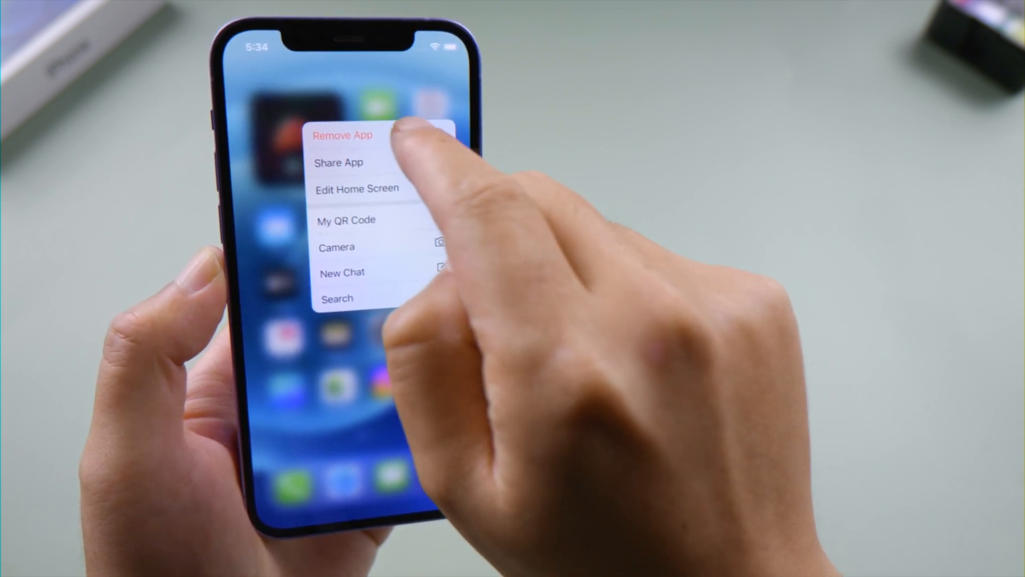
left_click(342, 135)
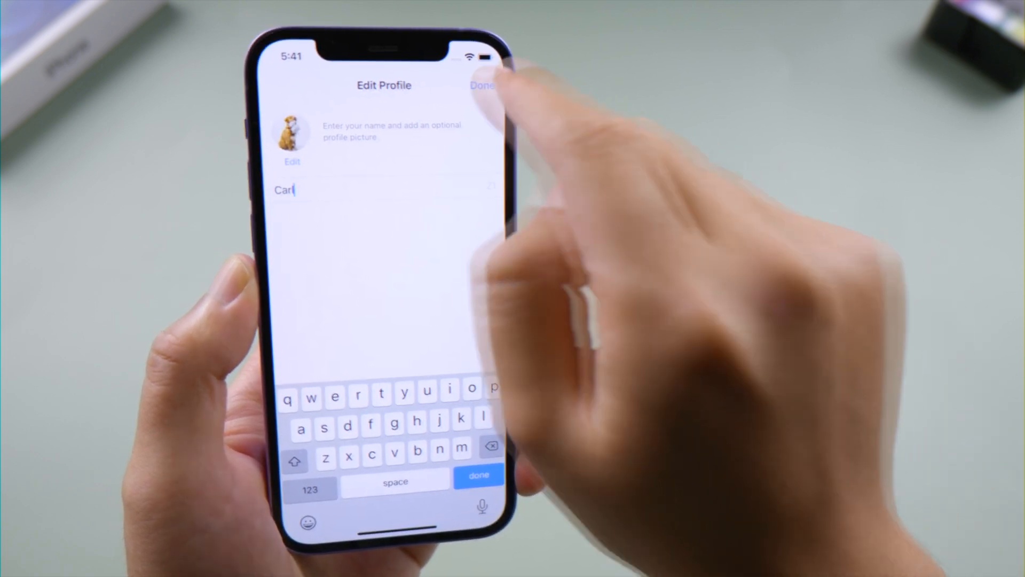
left_click(484, 86)
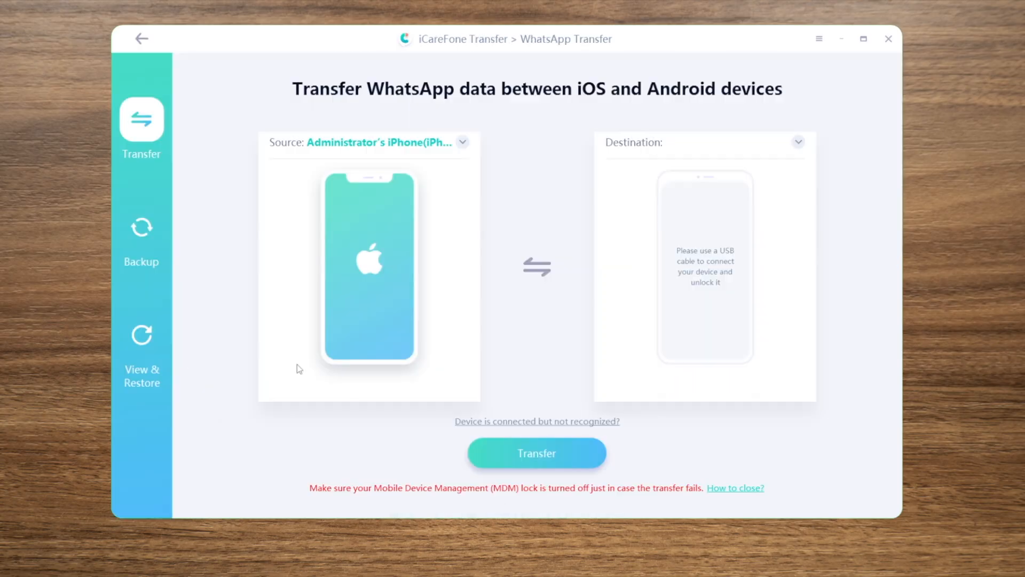
Back up the iPhone's WhatsApp data to the computer with Back Up Now.
left_click(141, 229)
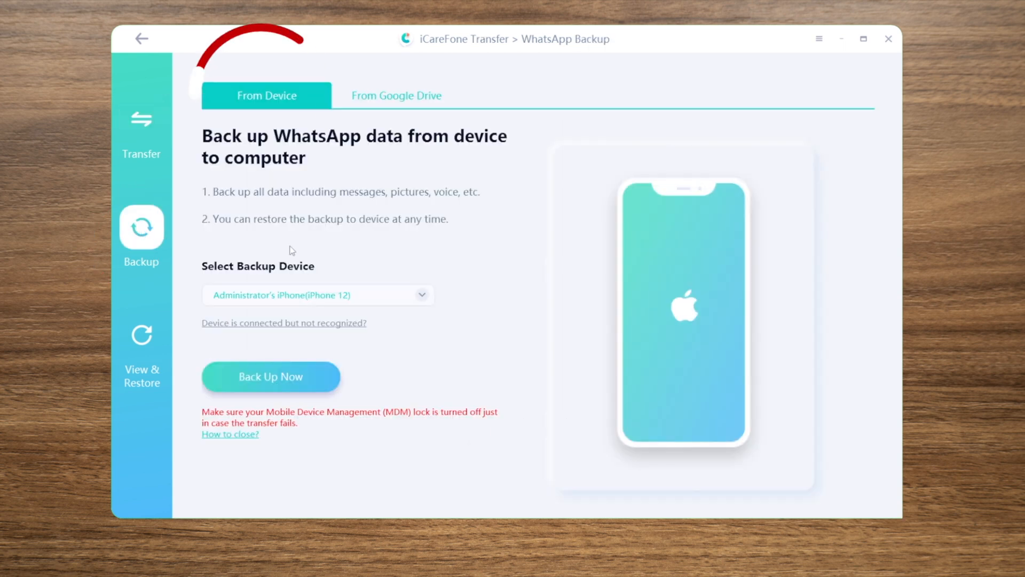
left_click(271, 376)
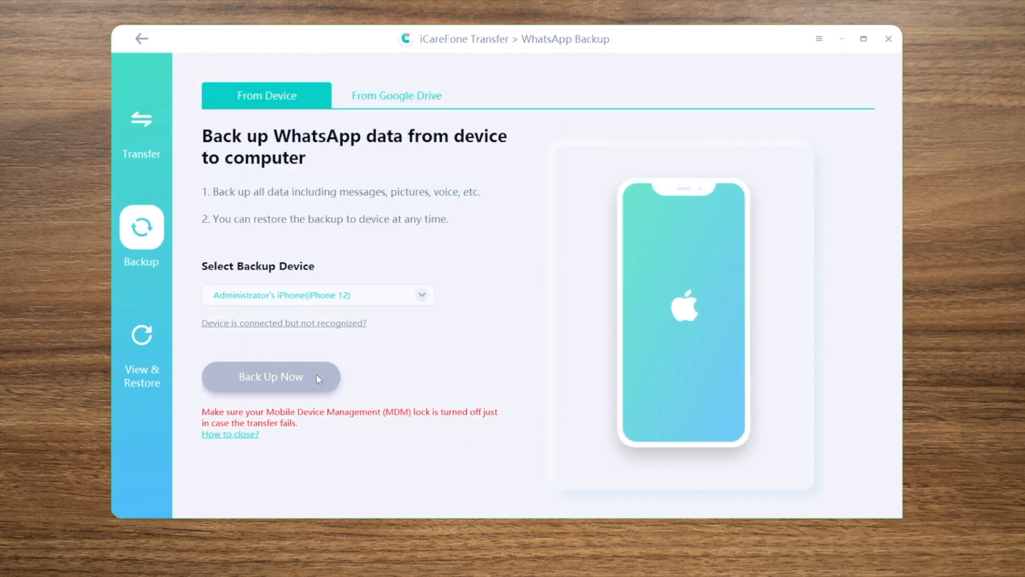
left_click(271, 376)
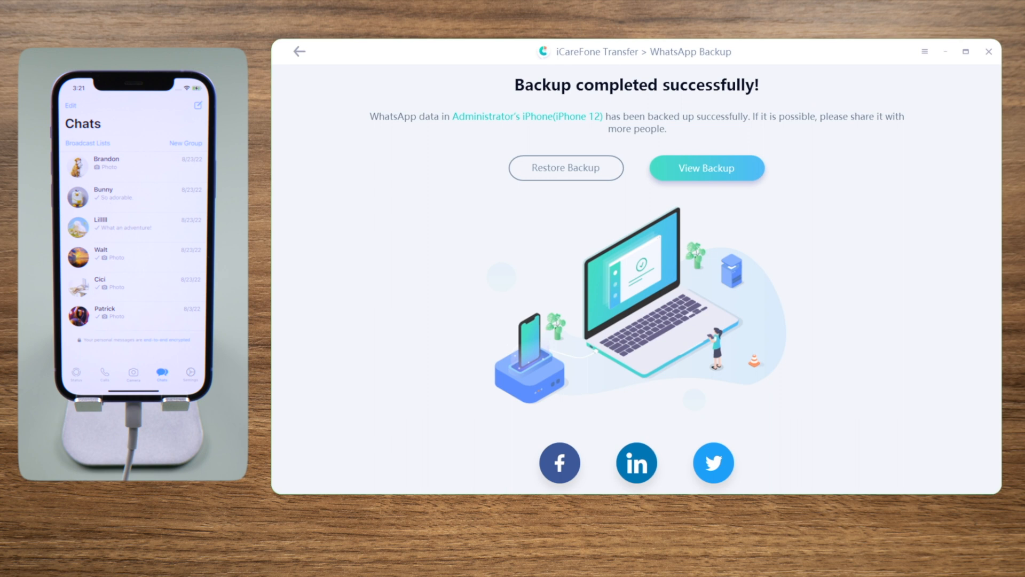
View the finished backup and export its chats into the My Backup folder.
left_click(707, 168)
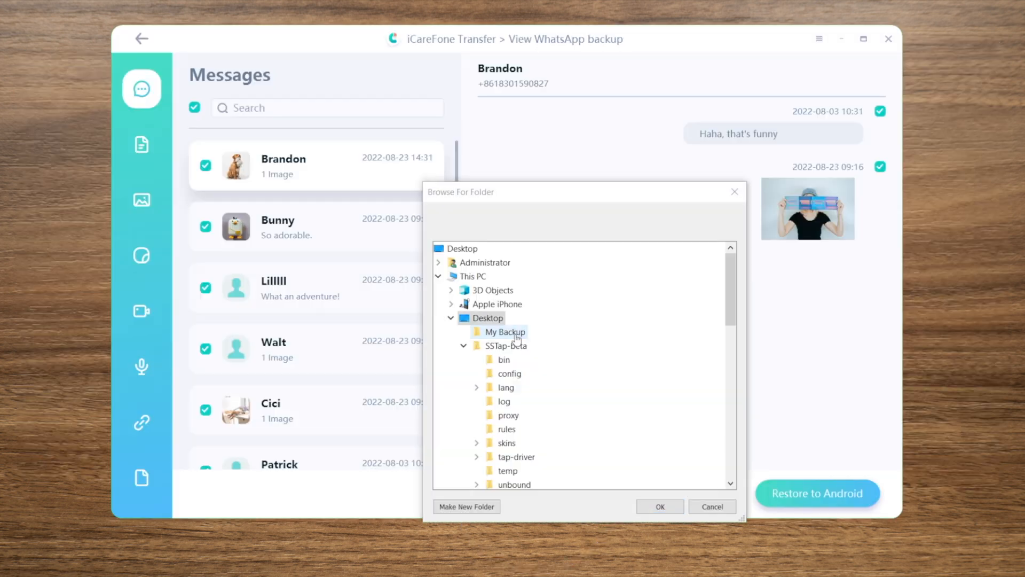
left_click(660, 506)
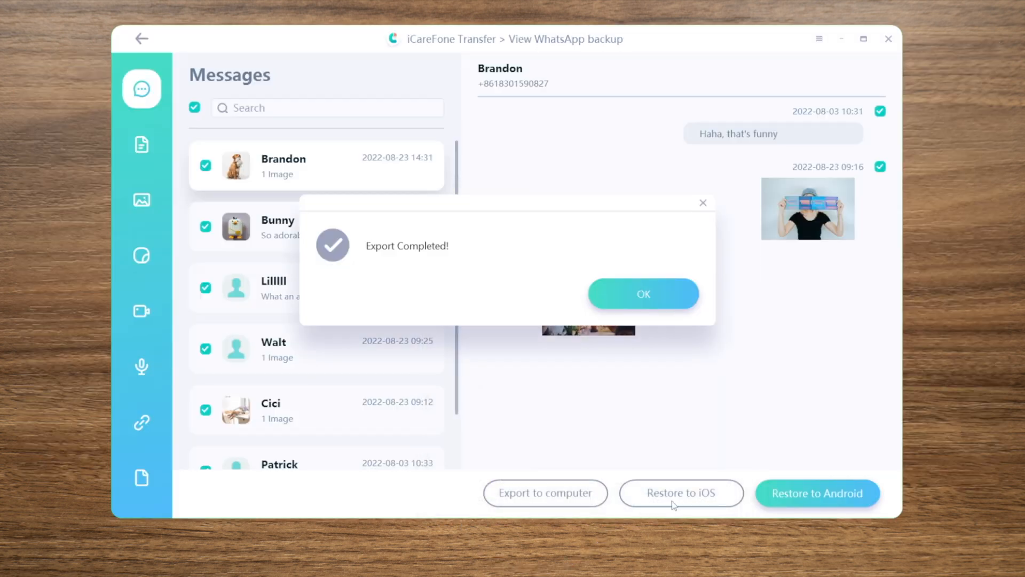
left_click(644, 294)
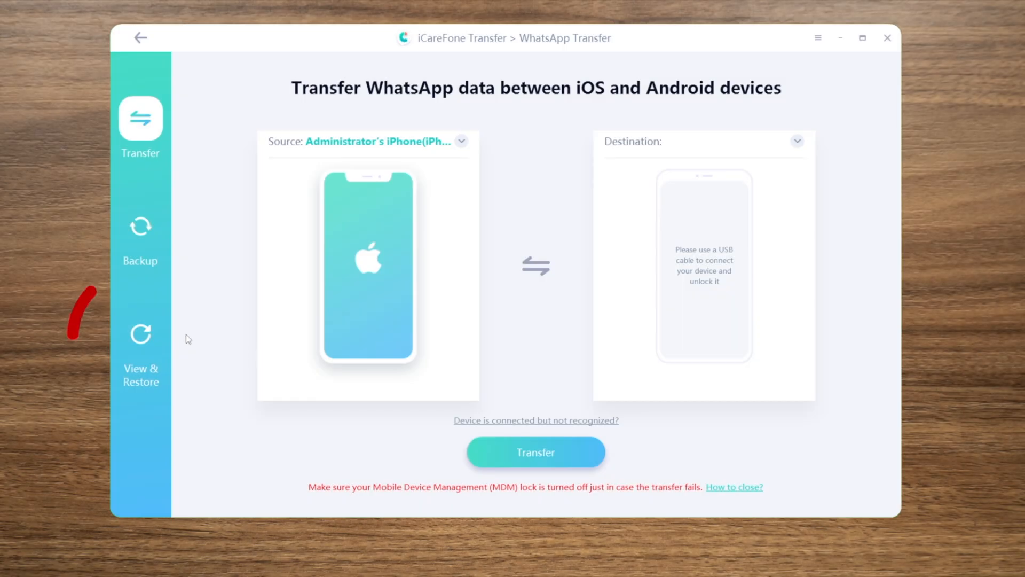
View the saved iPhone 12 backup and browse its photos and messages.
left_click(141, 334)
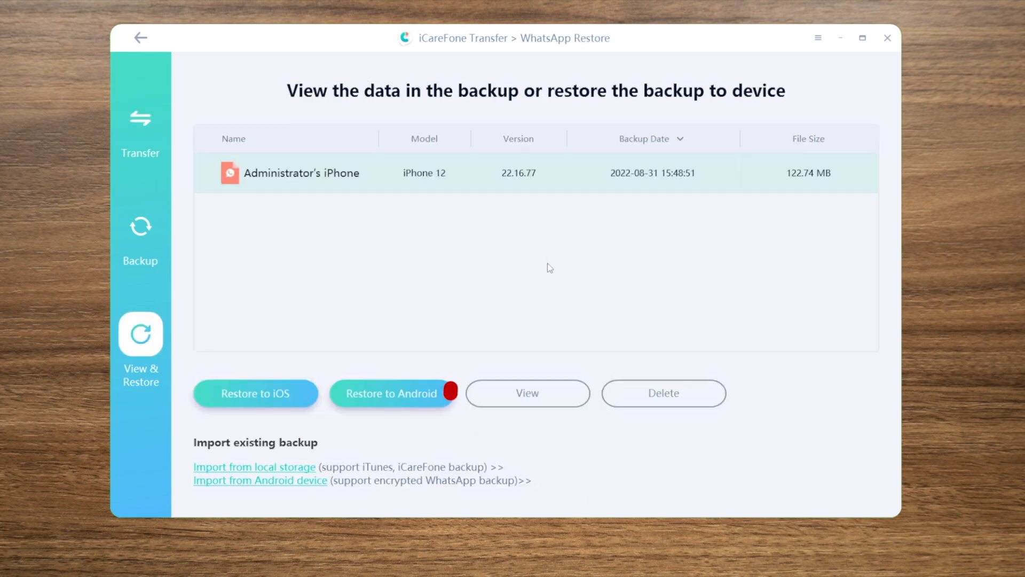
left_click(527, 393)
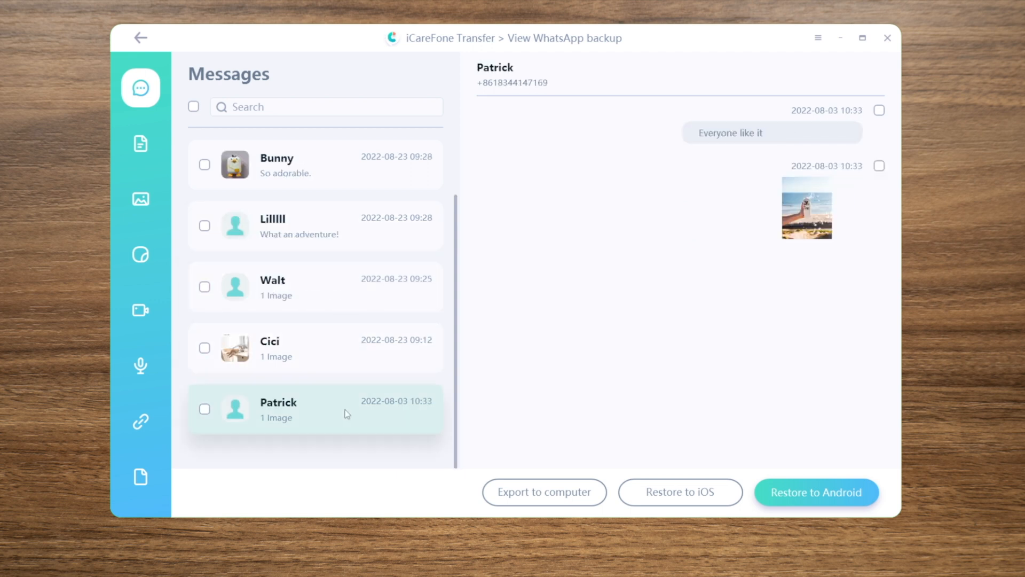
left_click(141, 199)
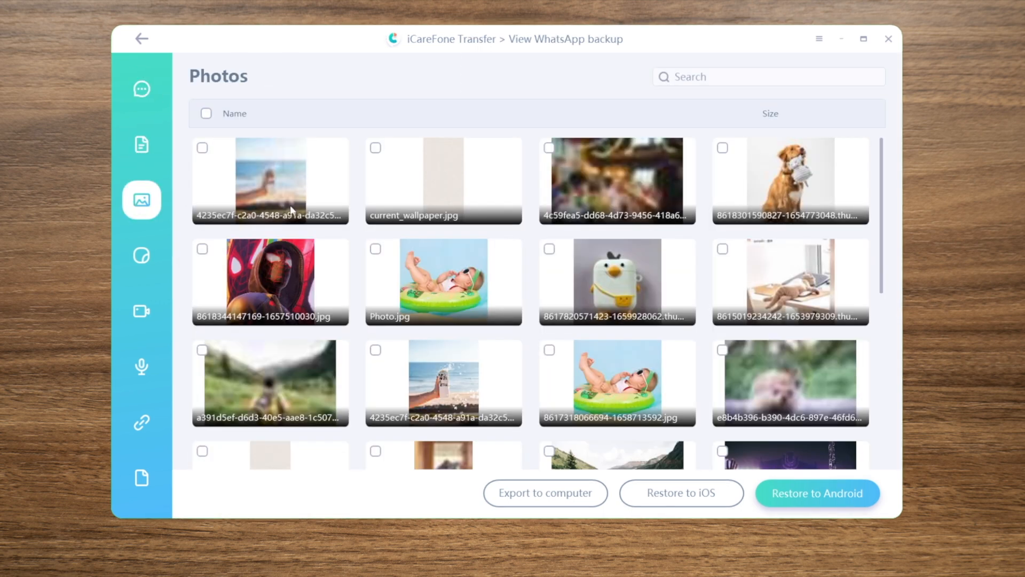
left_click(141, 87)
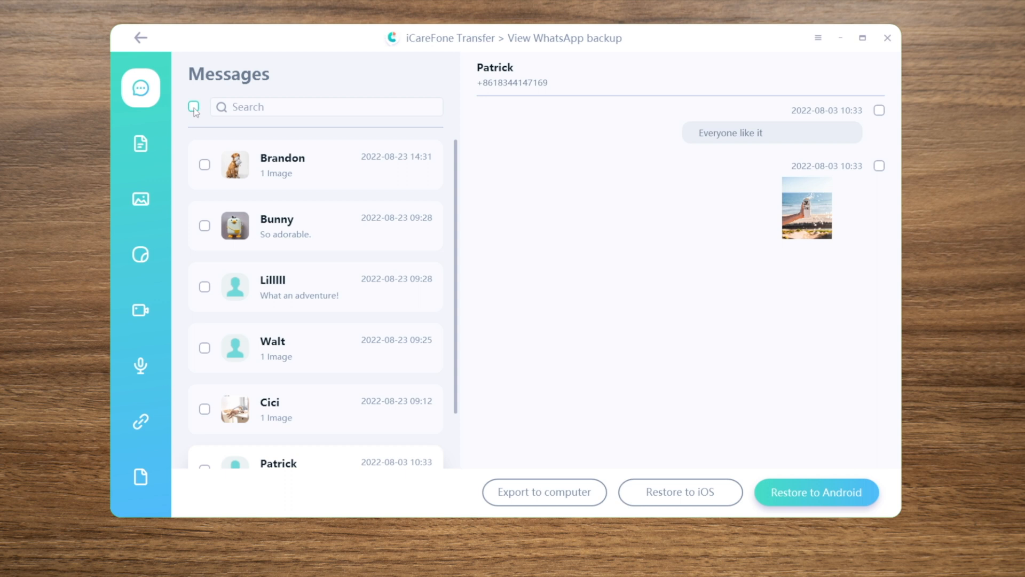
Select every chat in the backup and restore them to the iPhone.
left_click(195, 107)
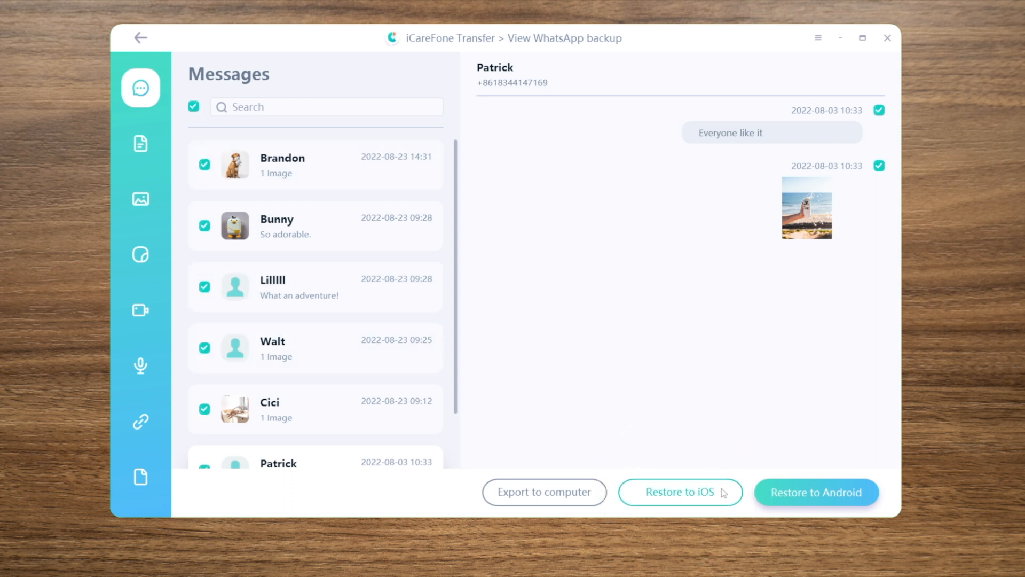
left_click(682, 491)
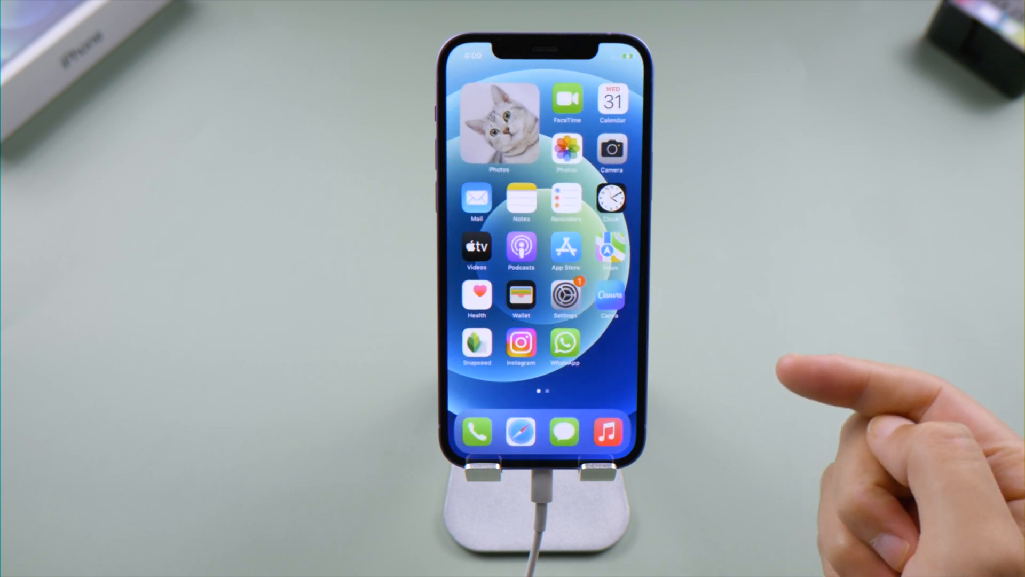
Launch WhatsApp from the iPhone home screen to see the restored chats.
left_click(565, 346)
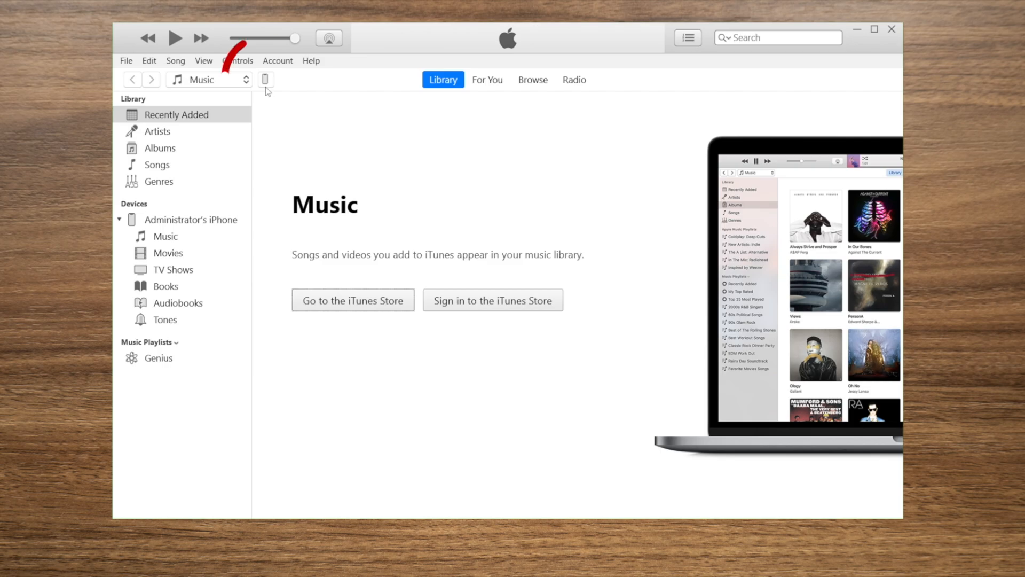
From the iPhone's Summary page, restore it from today's iPhone backup and confirm.
left_click(266, 79)
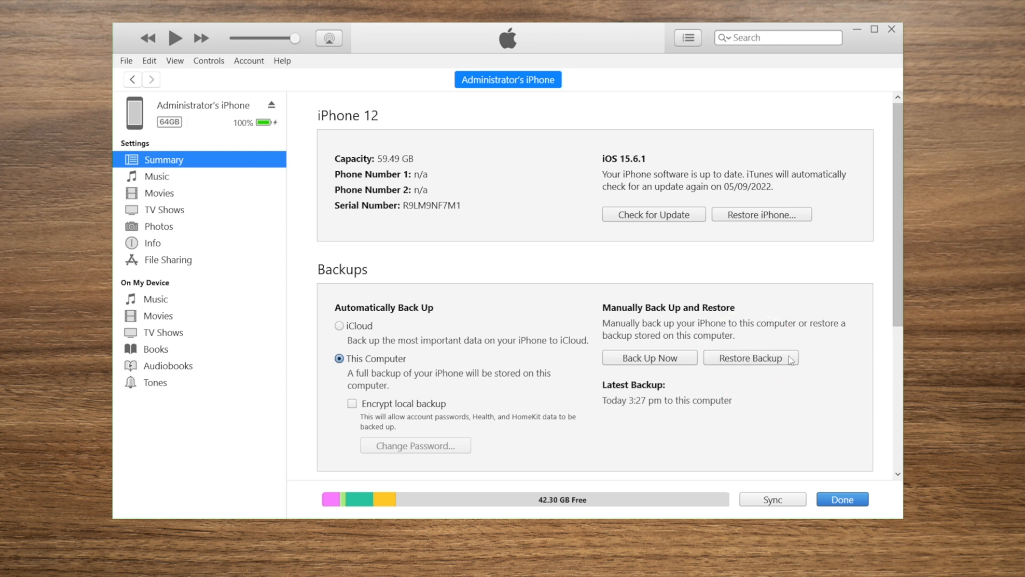
left_click(751, 357)
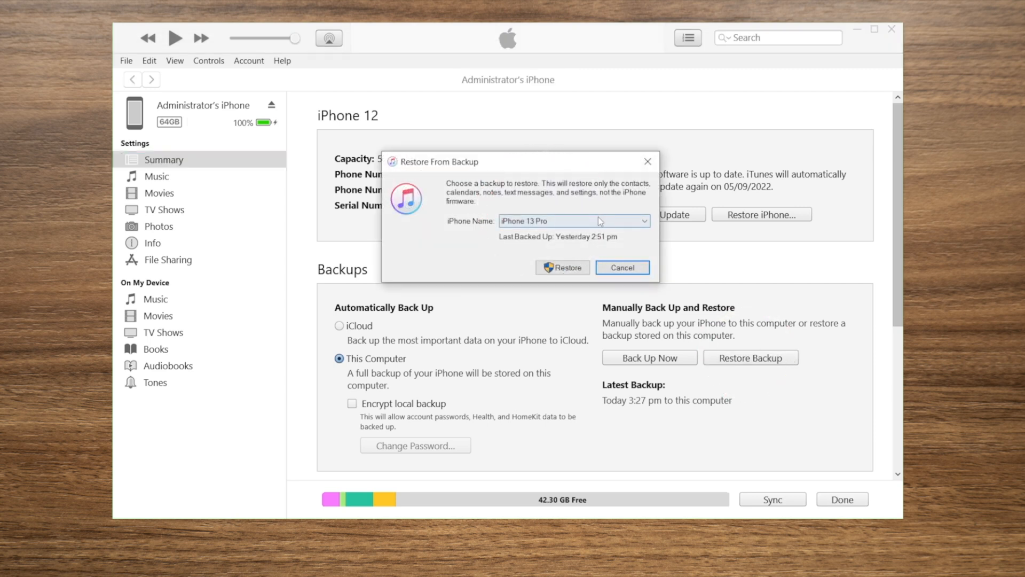
left_click(575, 220)
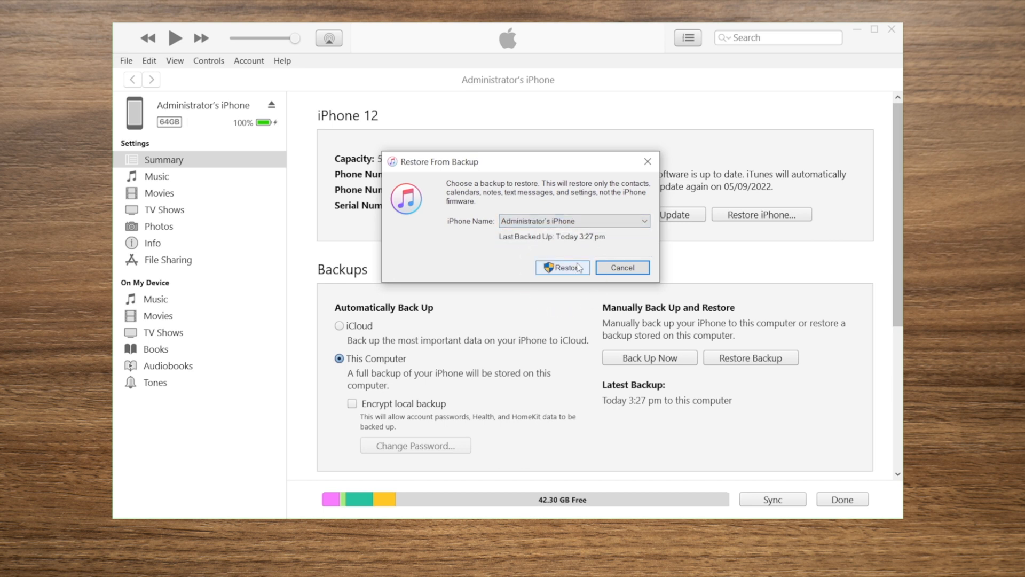
left_click(562, 267)
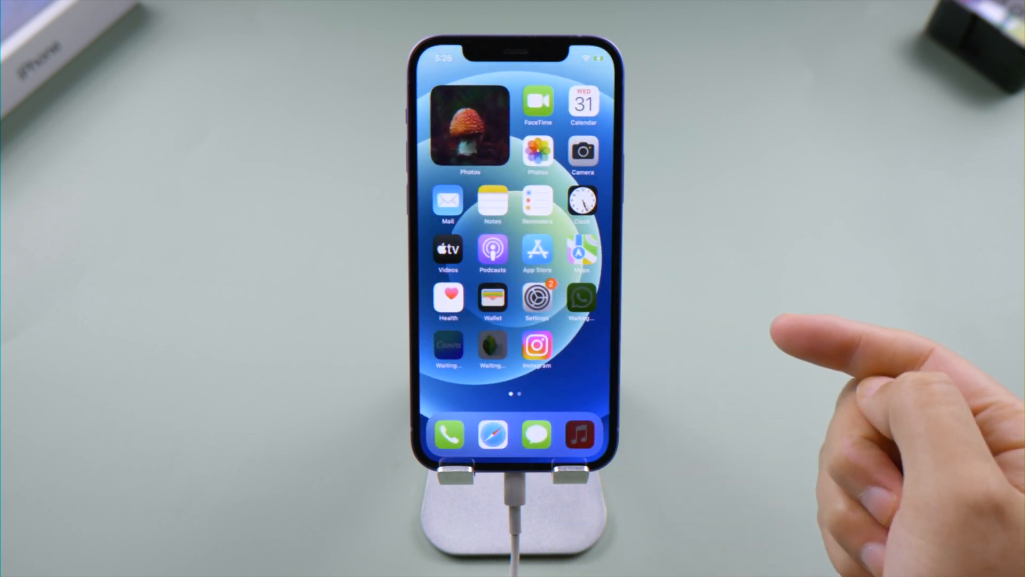
Launch WhatsApp from the home screen to check the chats after the iTunes restore.
left_click(581, 297)
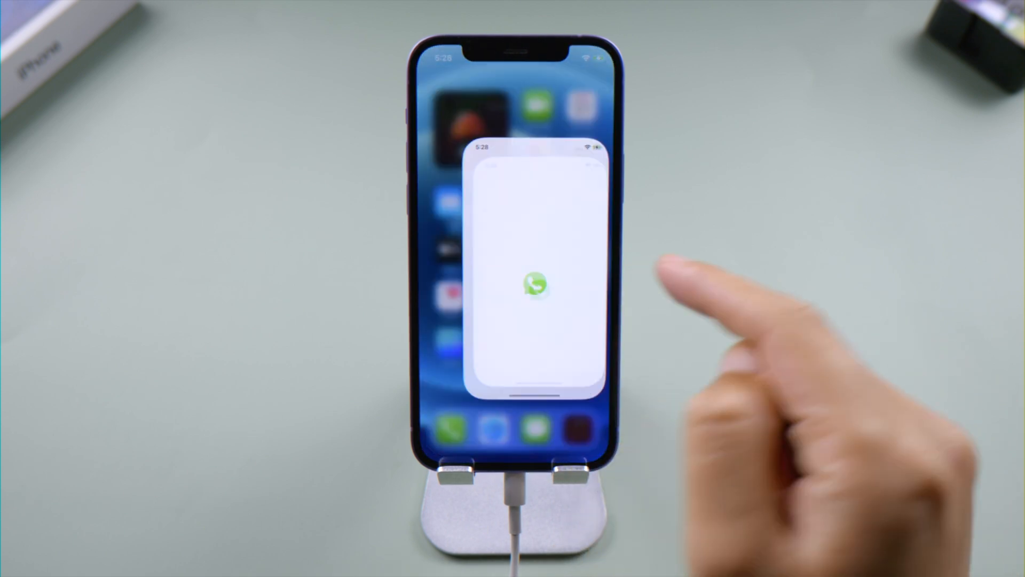